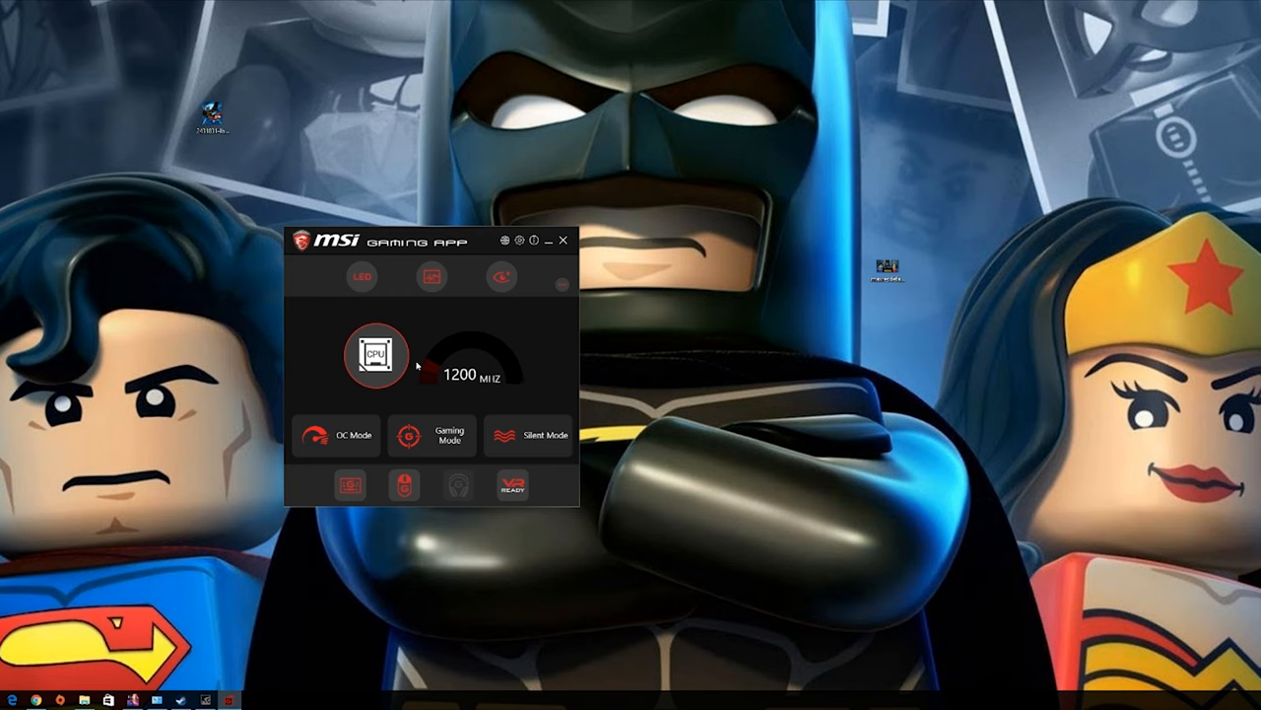
{"action": "mouse_move", "coordinate": [450, 362]}
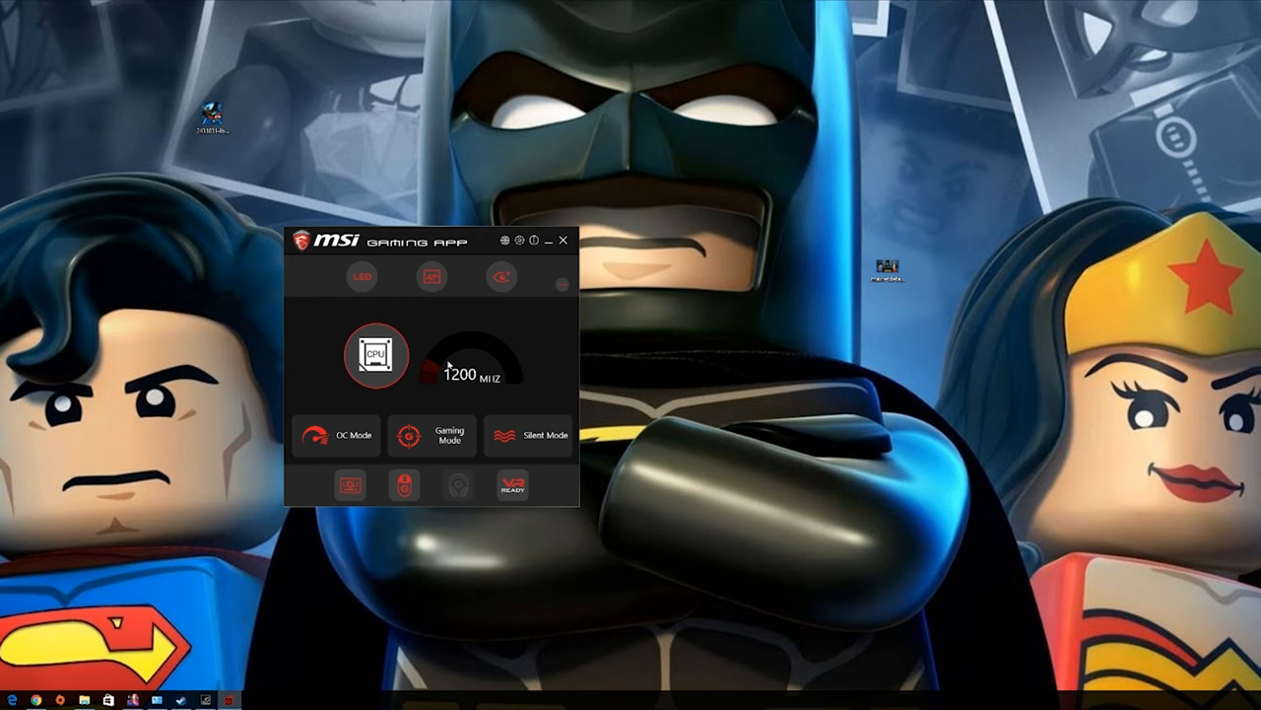